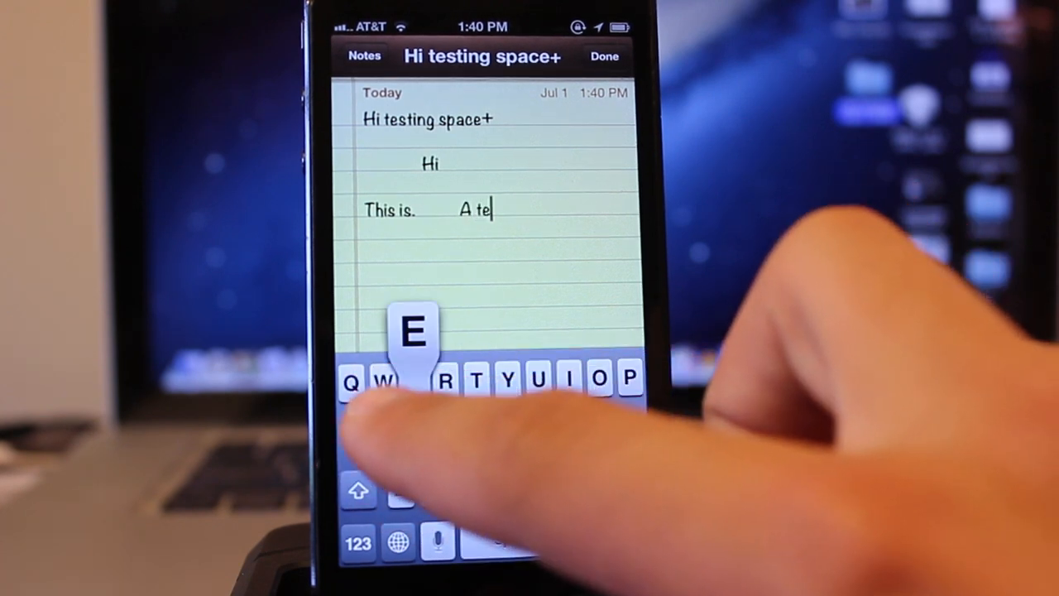
type("st")
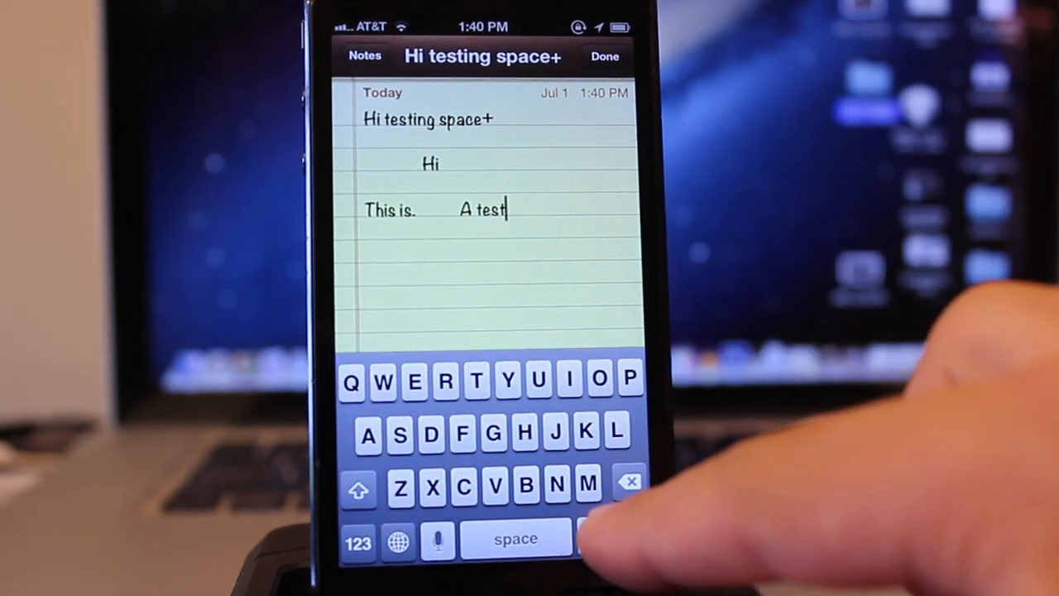